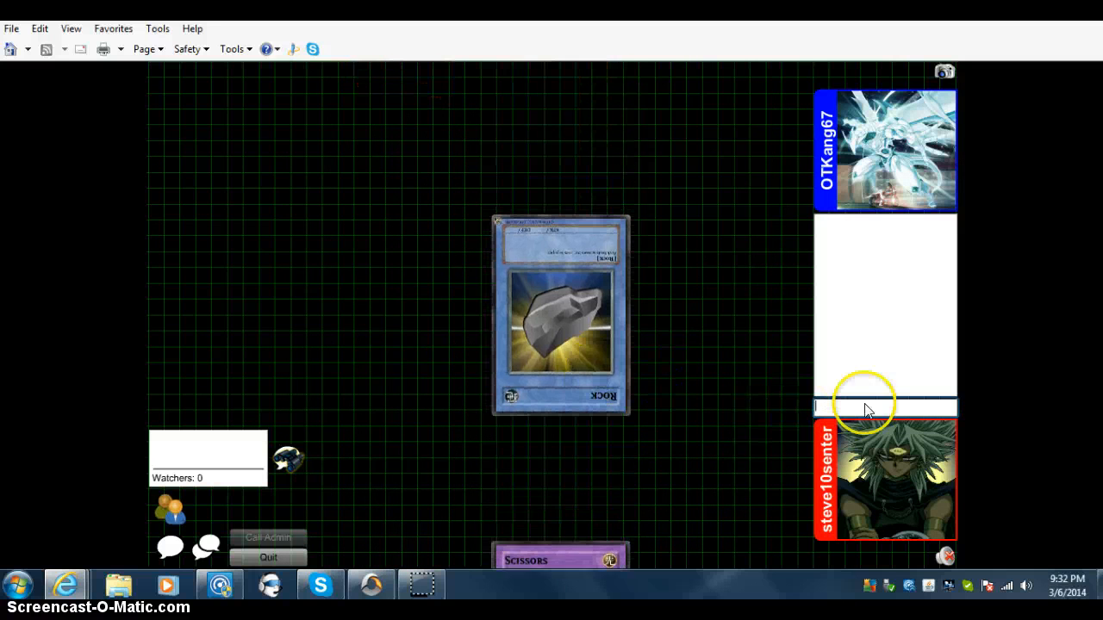
Step: Choose Rock in the rock-paper-scissors toss to start the duel at 8000 LP each
left_click(870, 407)
type("Good luck")
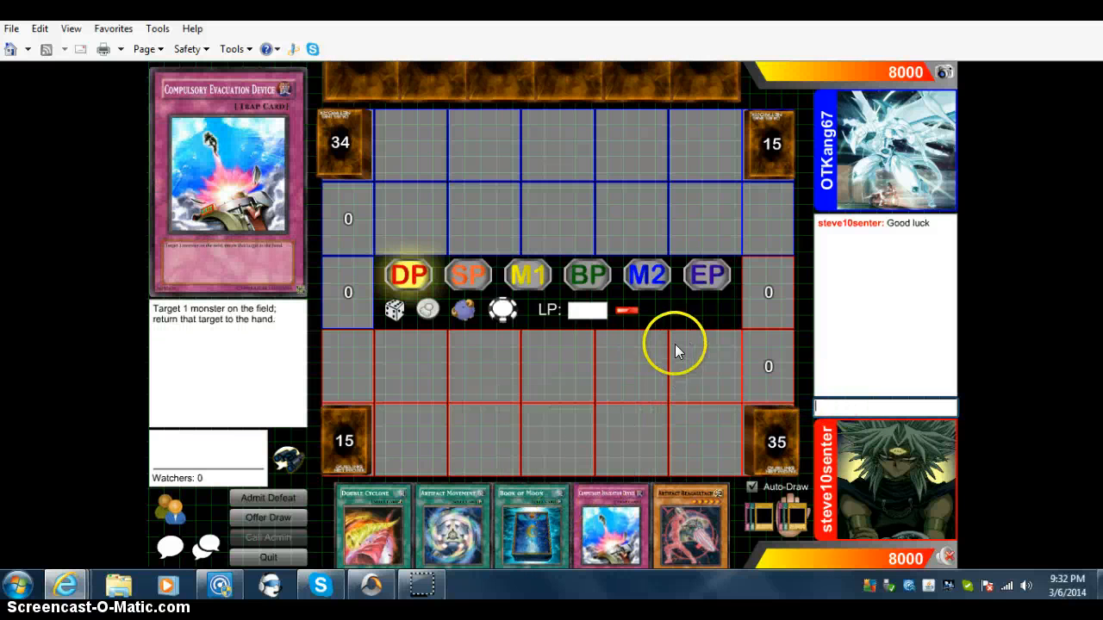
mouse_move(552, 274)
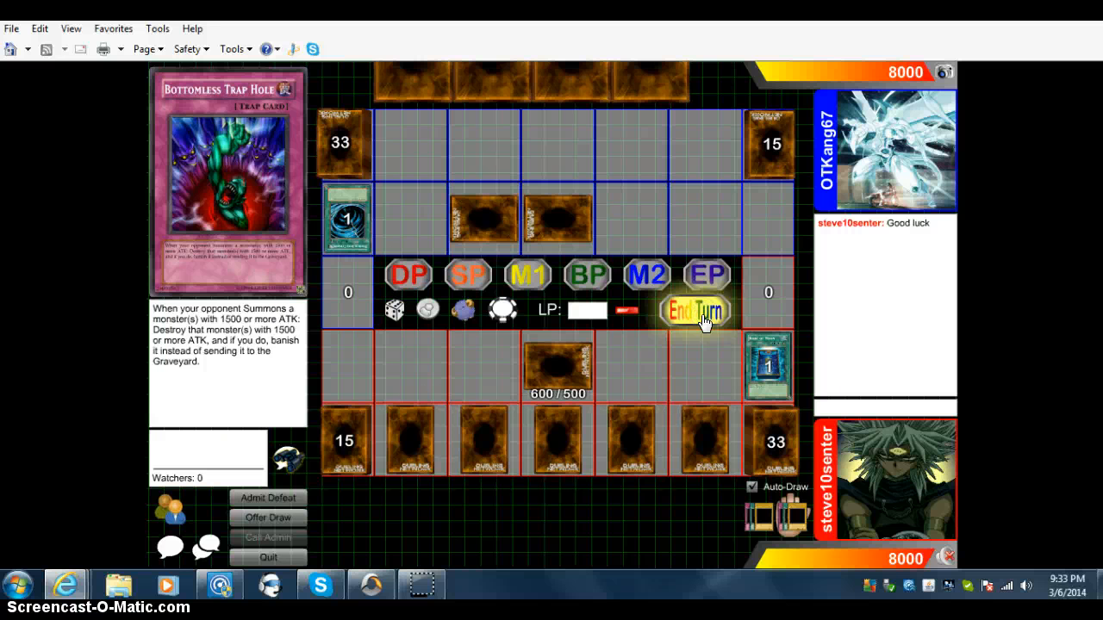
Step: End the turn and ask the opponent to wait with "one sec" in chat
left_click(693, 311)
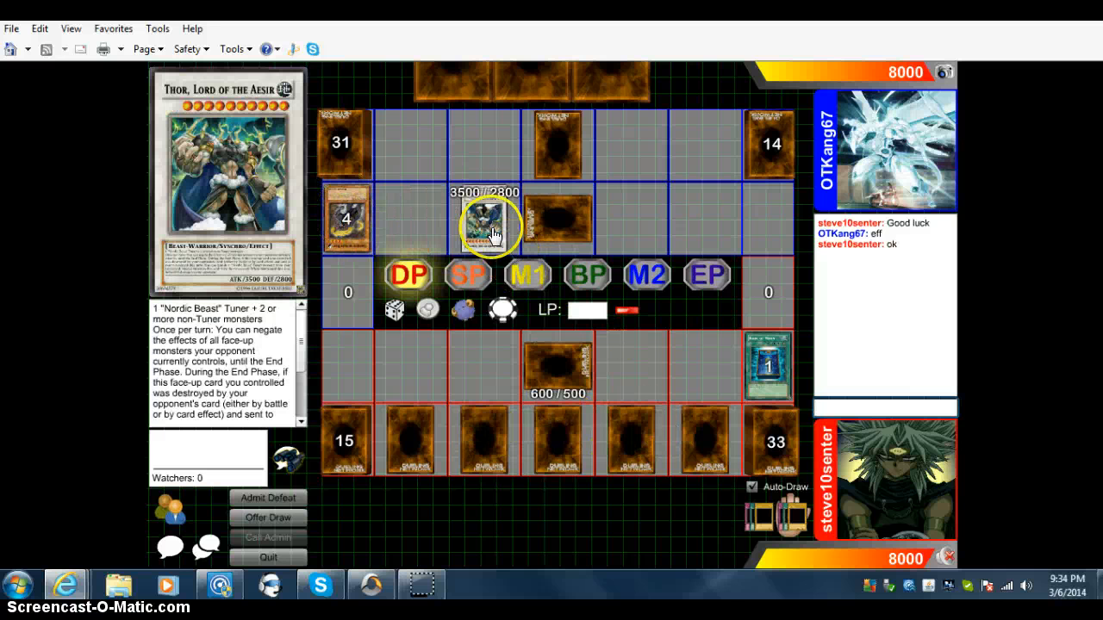
type("one se")
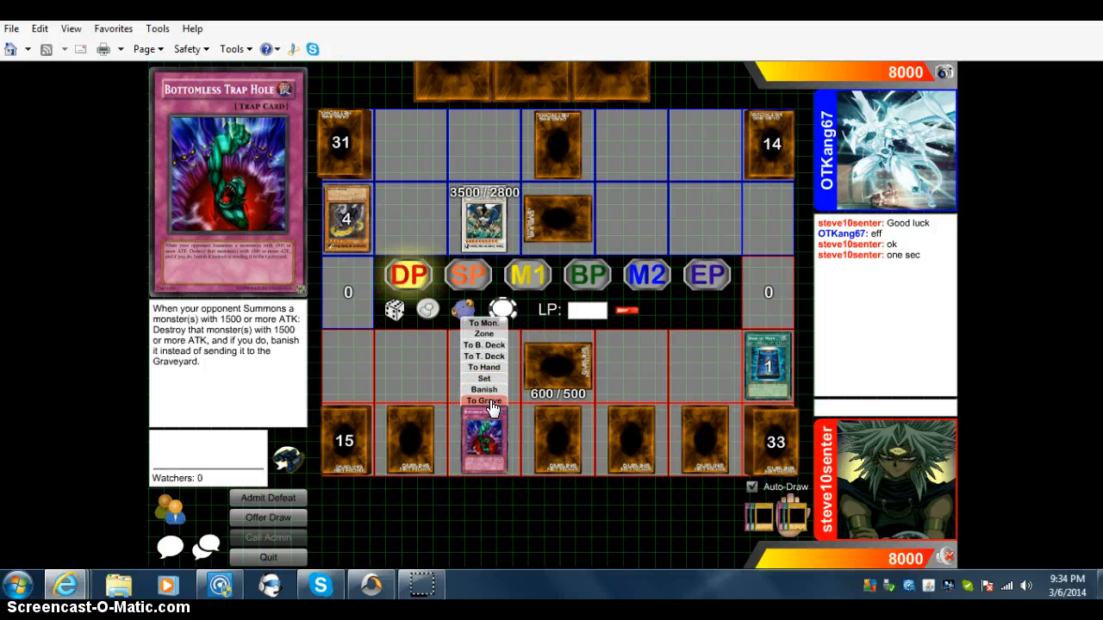
Step: Banish Thor with Bottomless Trap Hole, then activate the set Artifact Movement card
left_click(482, 400)
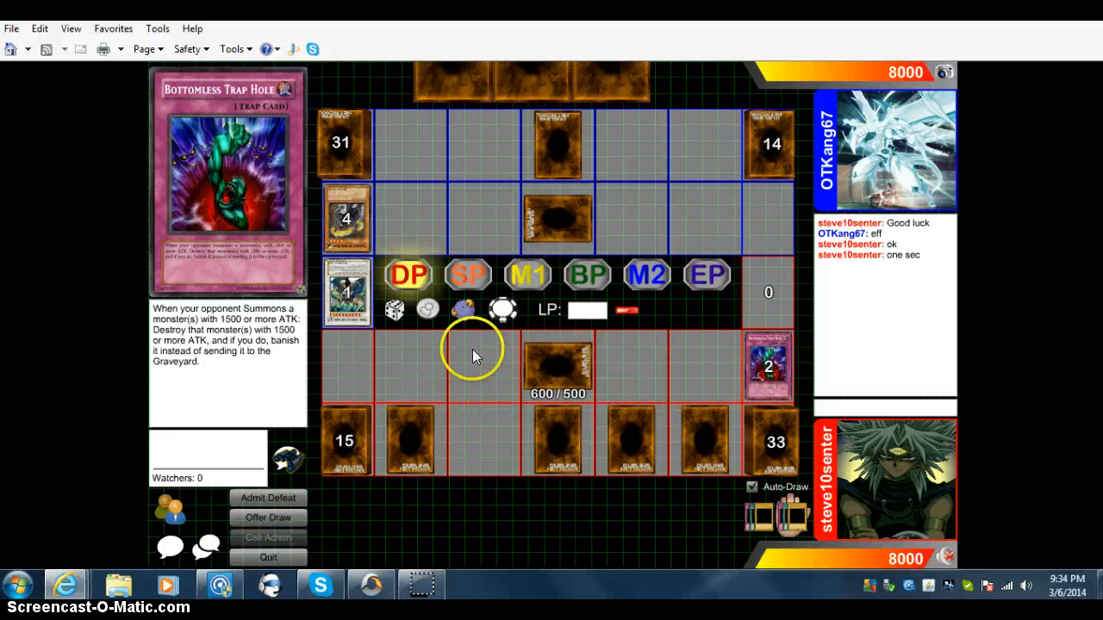
mouse_move(698, 324)
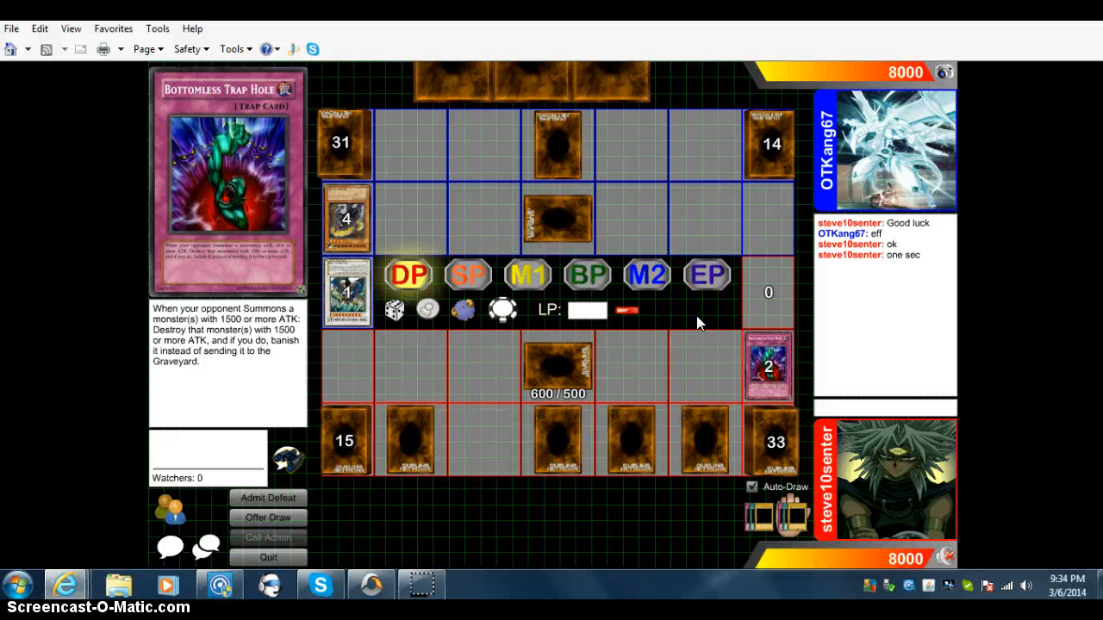
mouse_move(693, 308)
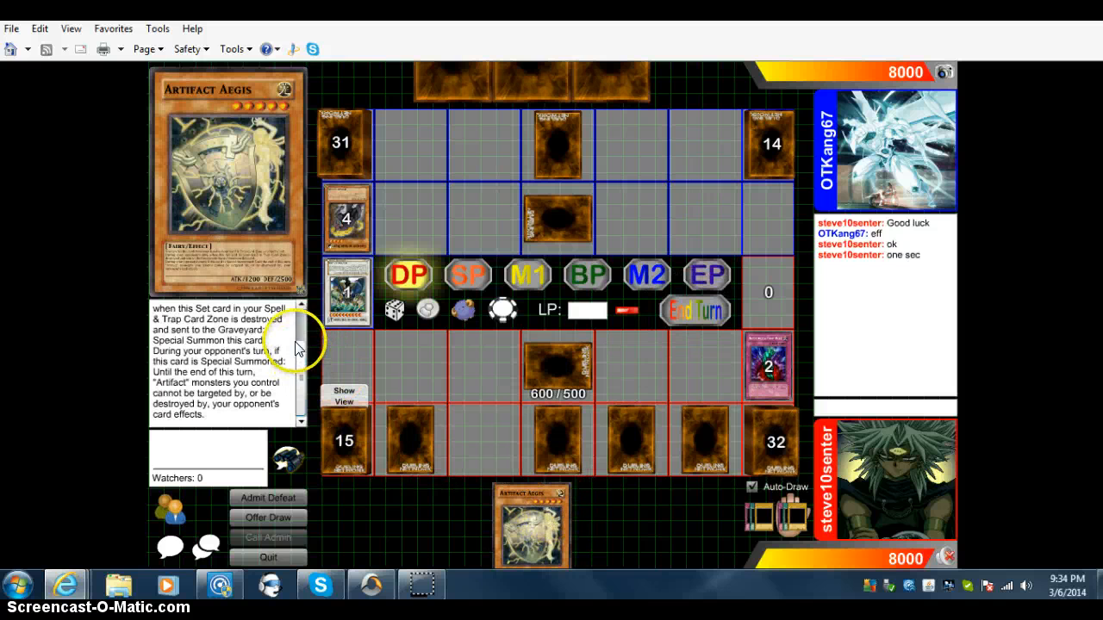
mouse_move(172, 336)
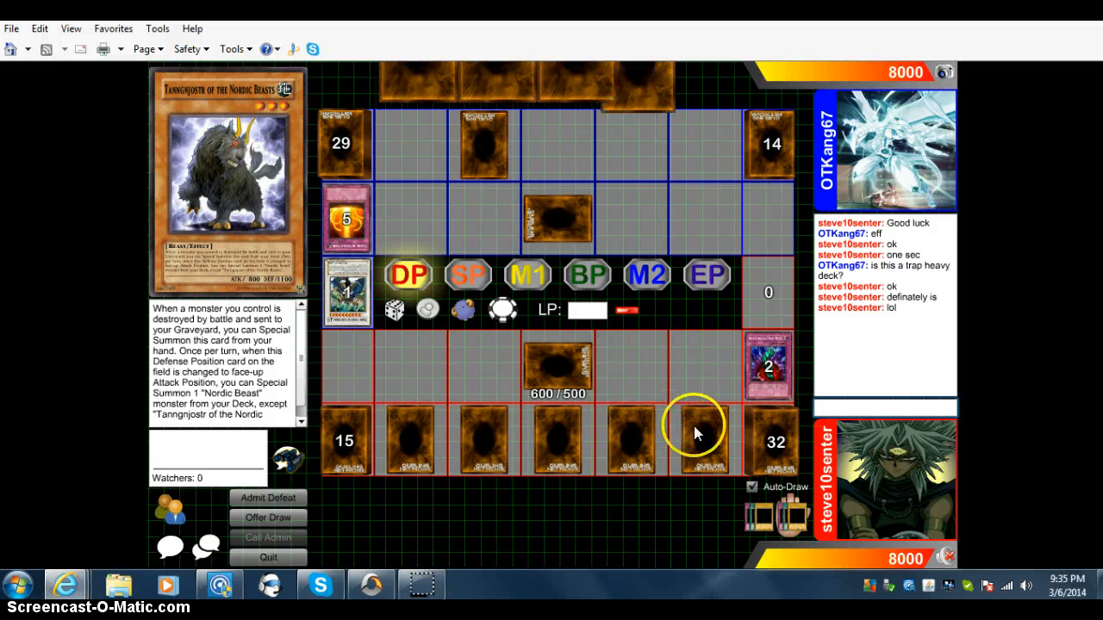
right_click(696, 438)
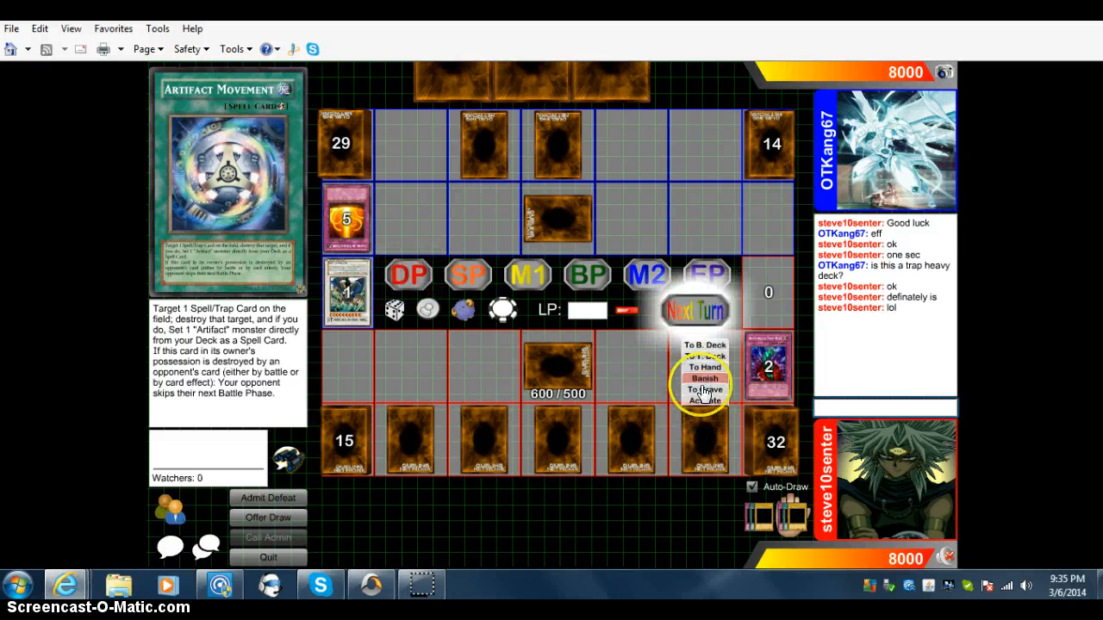
left_click(700, 389)
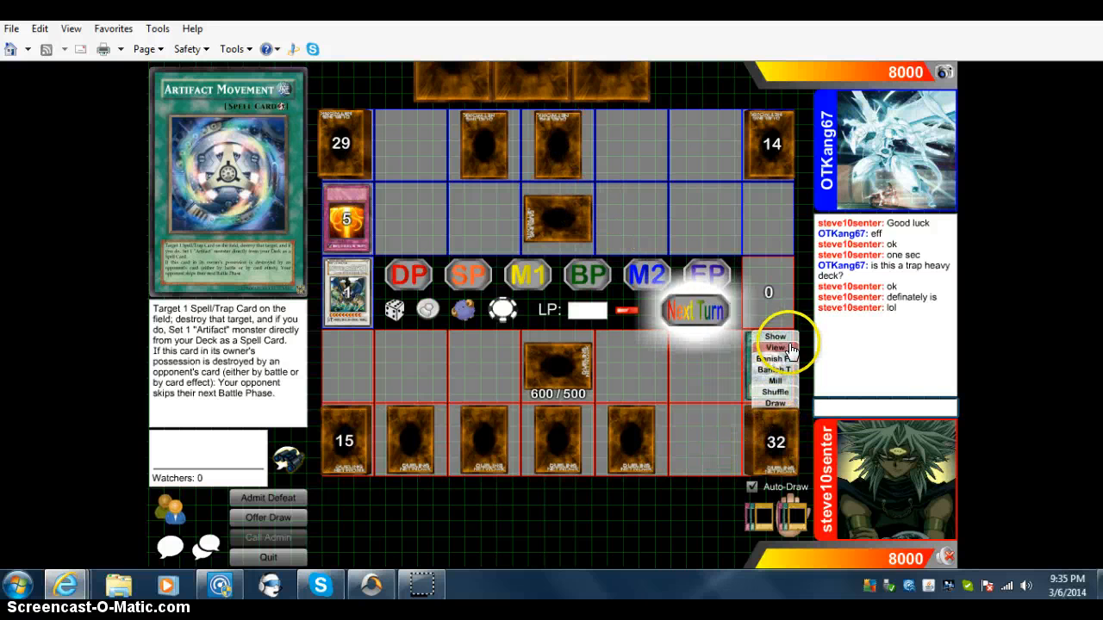
Step: Search the deck to set Artifact Caduceus after Artifact Movement resolves
left_click(772, 348)
type("no yuo just set it")
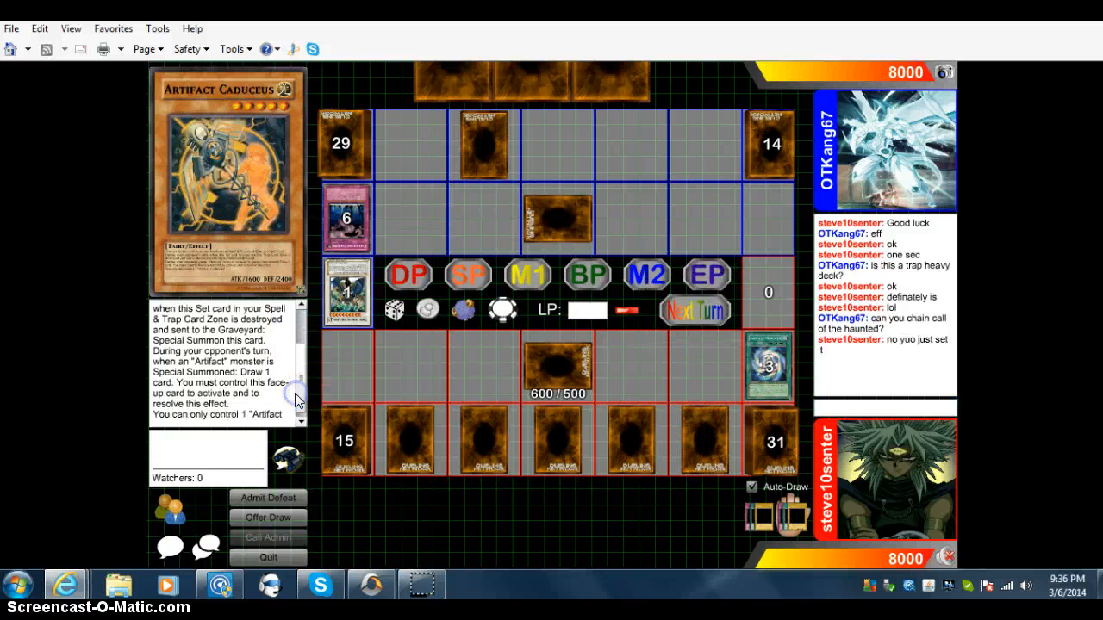
mouse_move(265, 375)
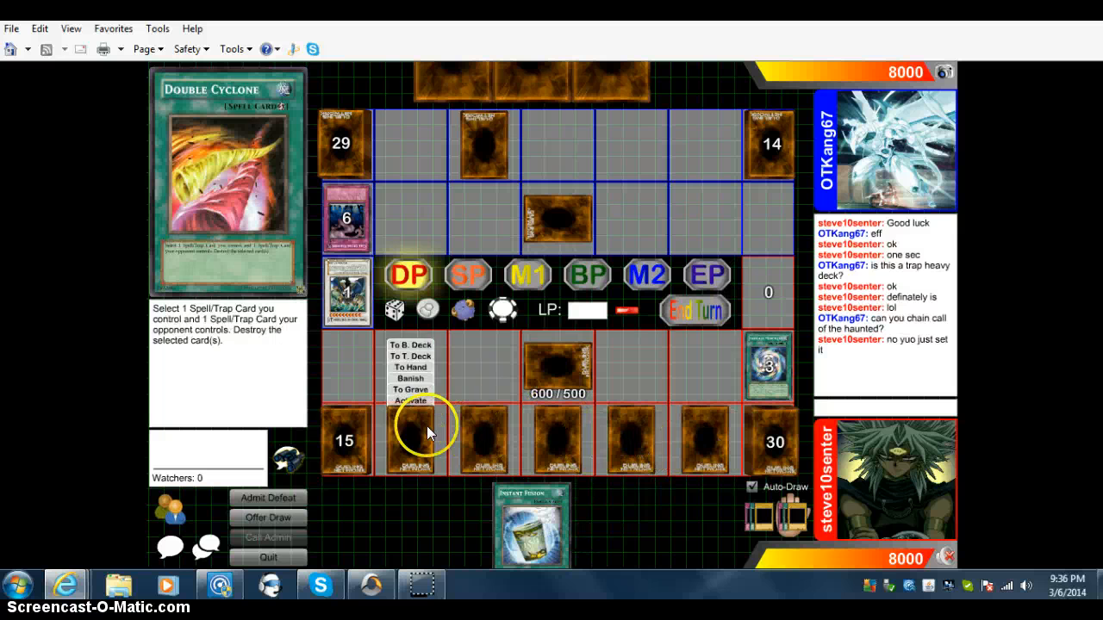
mouse_move(696, 312)
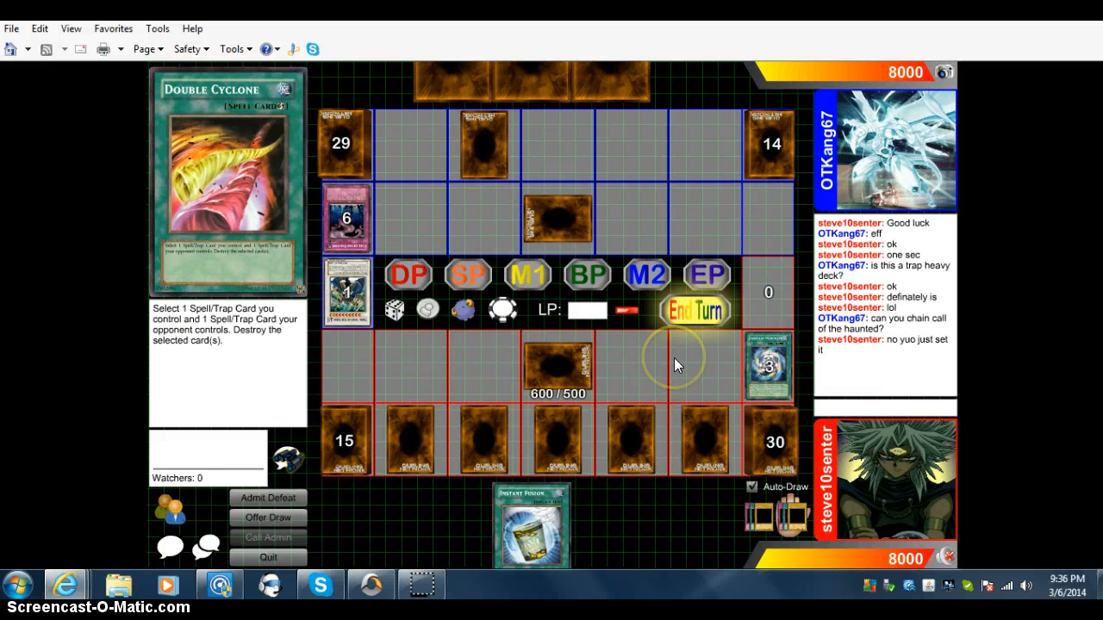
mouse_move(665, 324)
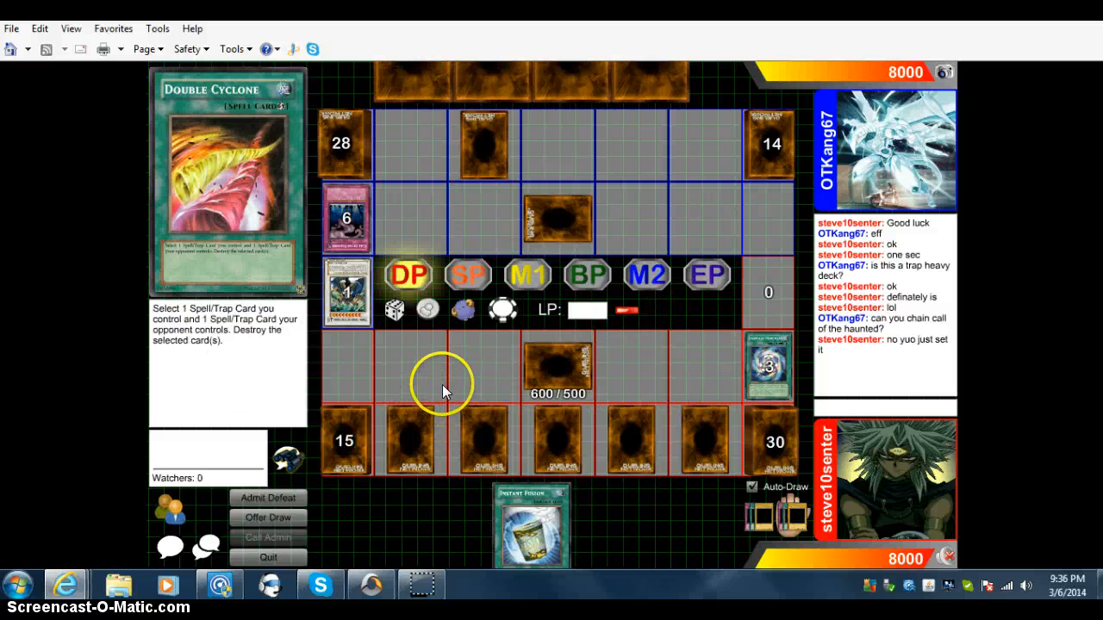
mouse_move(441, 379)
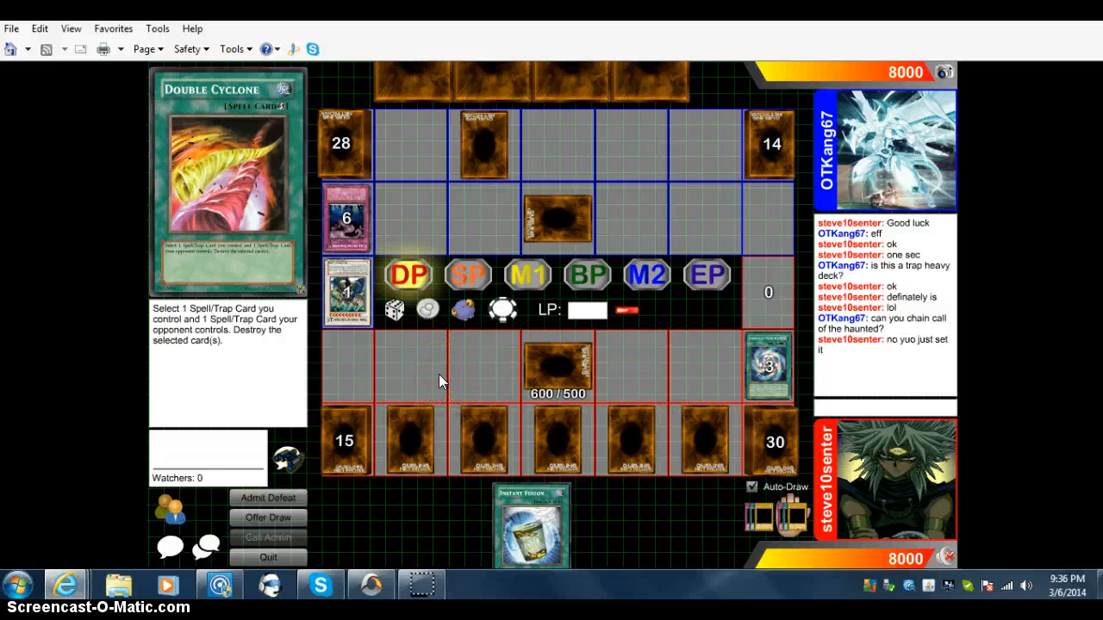
mouse_move(438, 345)
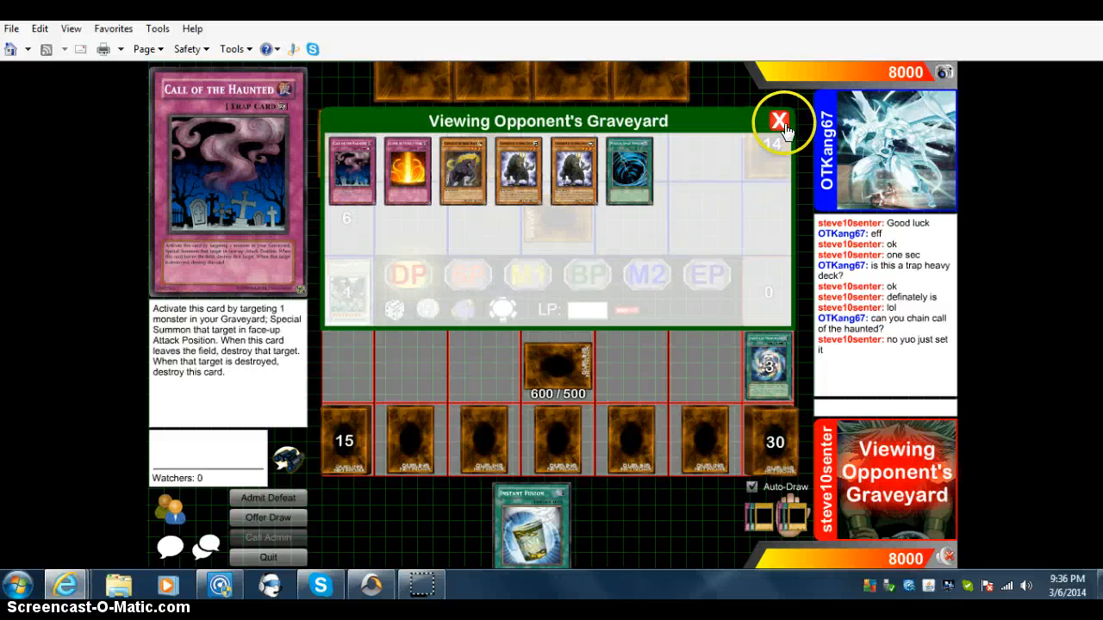
Step: Close the opponent's graveyard view after checking Call of the Haunted
left_click(778, 117)
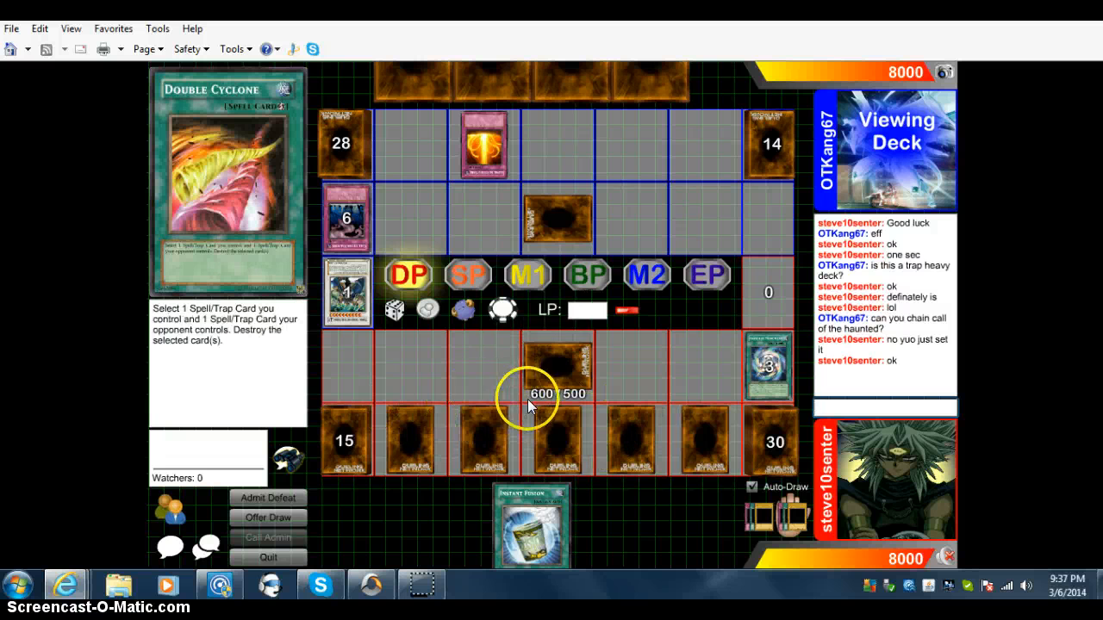
Step: Flip Absorbing Jar face-up and draw from the deck to fill the field with Artifact monsters
right_click(555, 379)
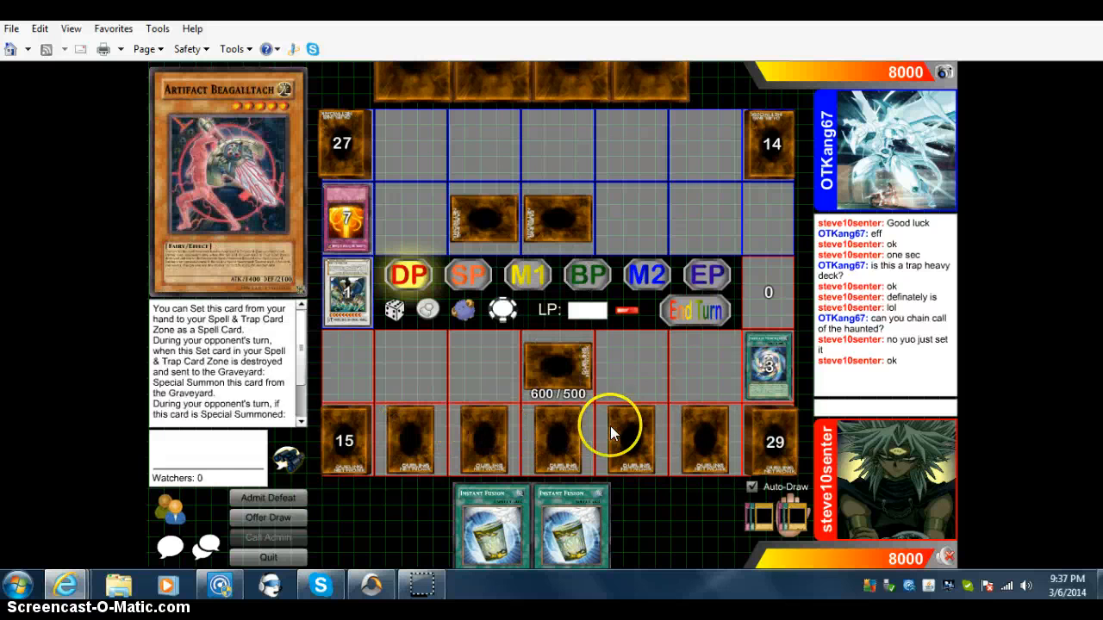
right_click(559, 379)
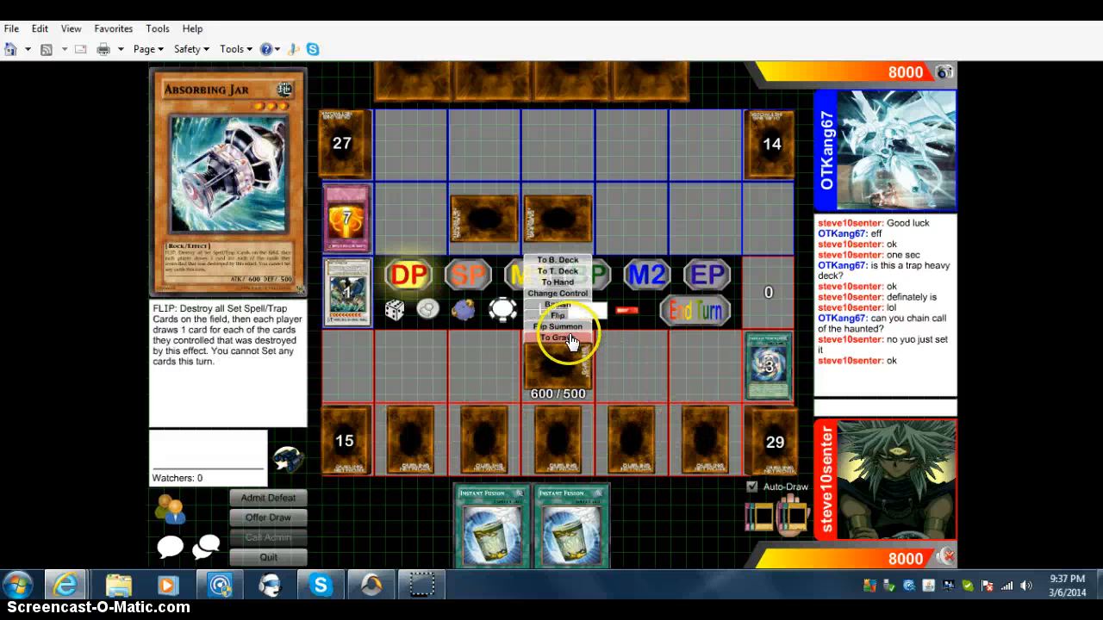
left_click(556, 328)
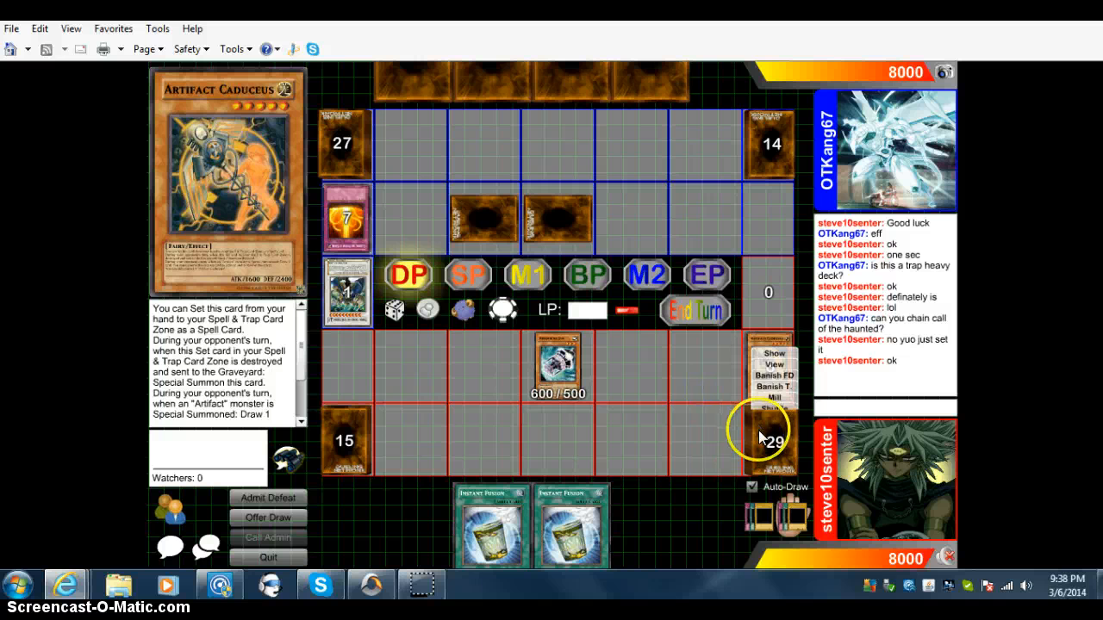
left_click(776, 408)
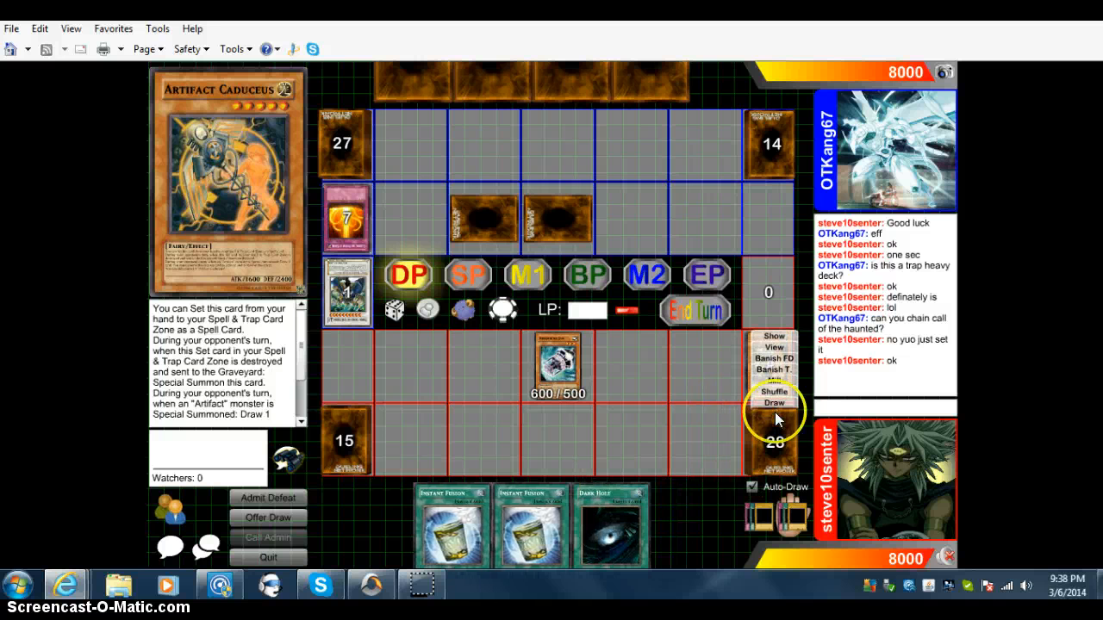
left_click(772, 408)
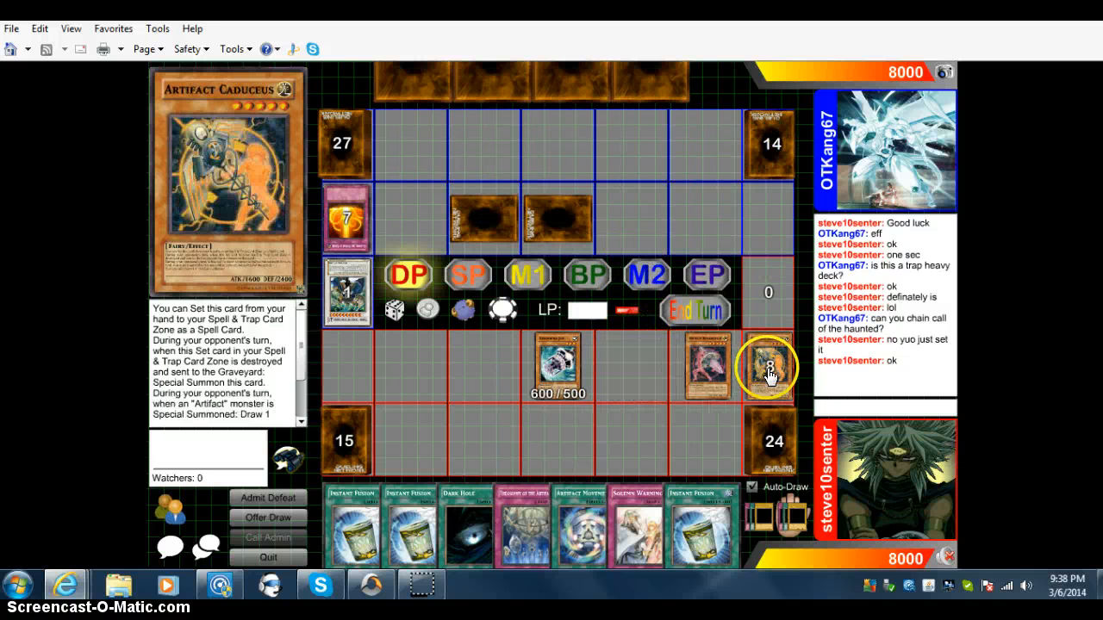
left_click(768, 370)
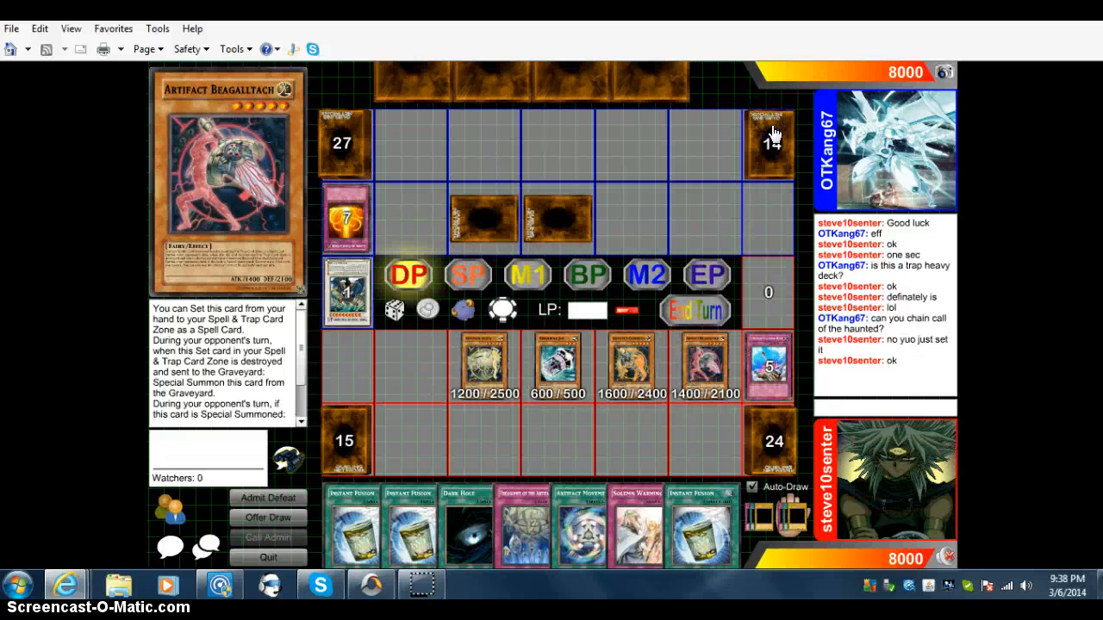
Step: Draw two cards via Artifact Caduceus and explain its effect in chat, leaving 22 in deck
type("draw")
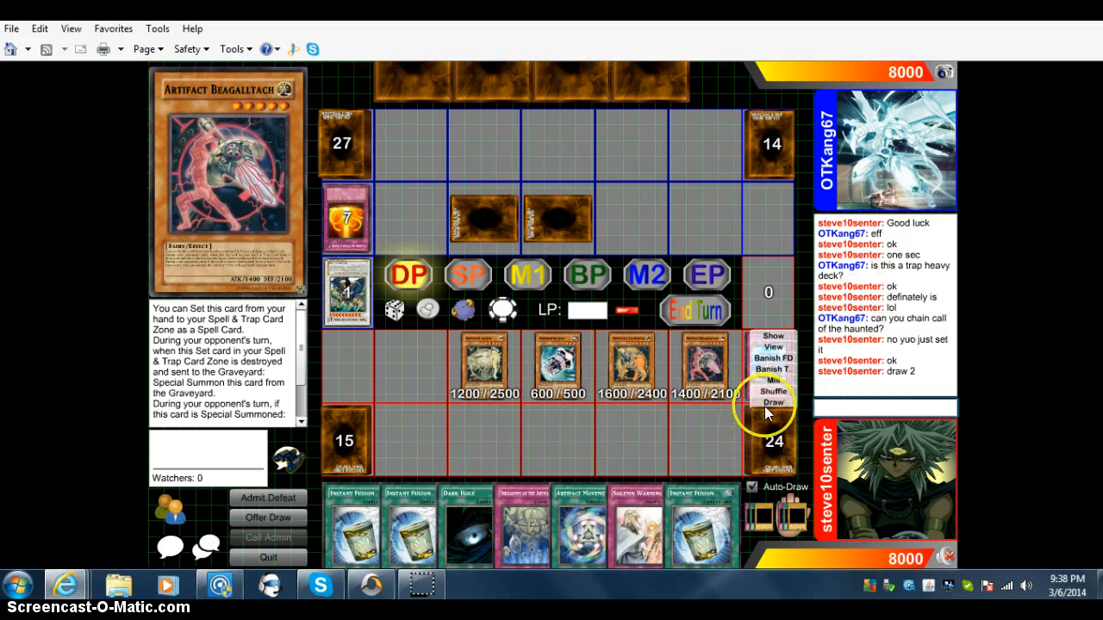
left_click(774, 403)
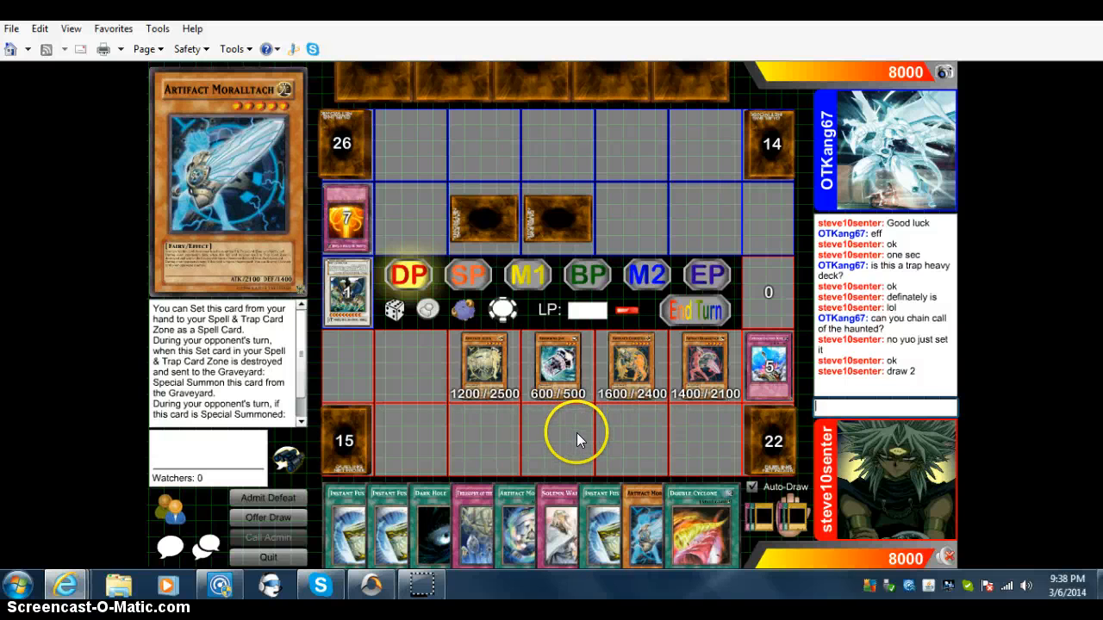
type("no not")
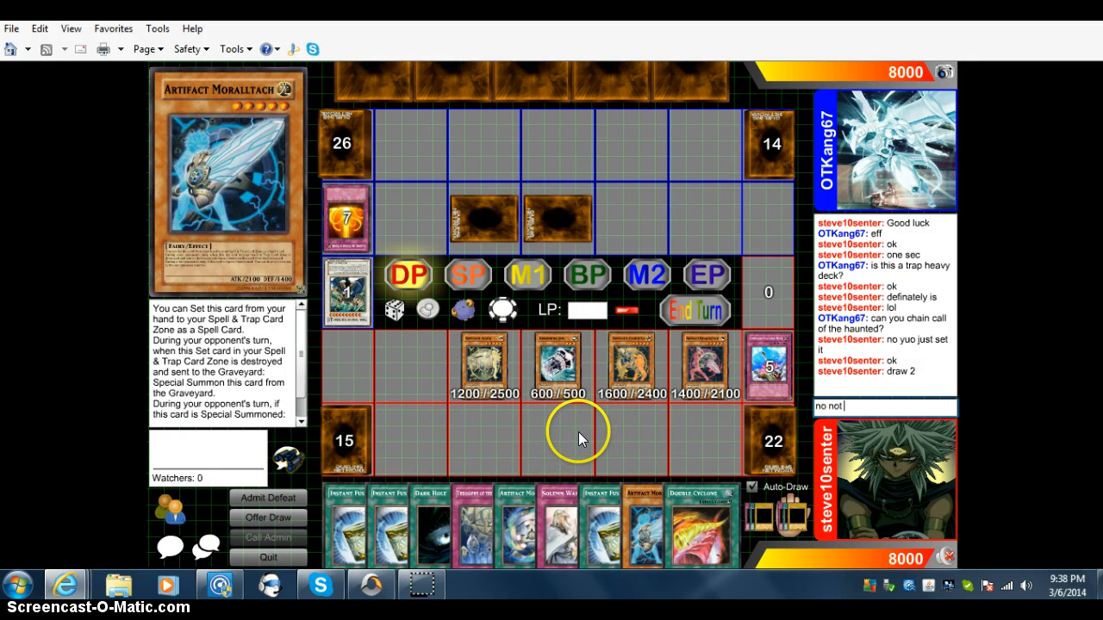
type("the effect of")
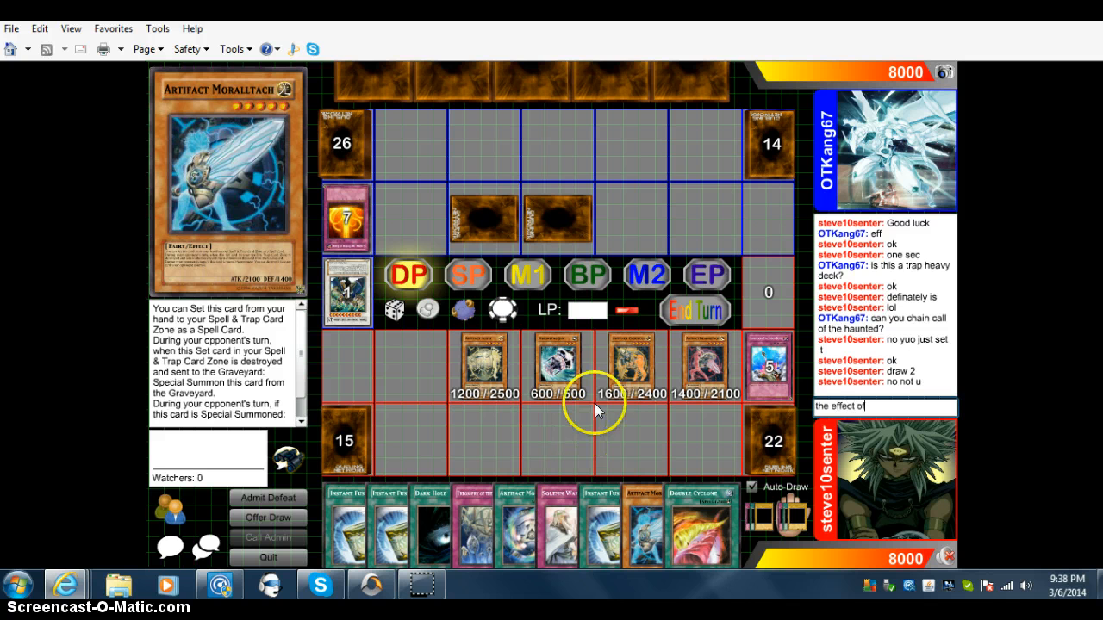
right_click(628, 366)
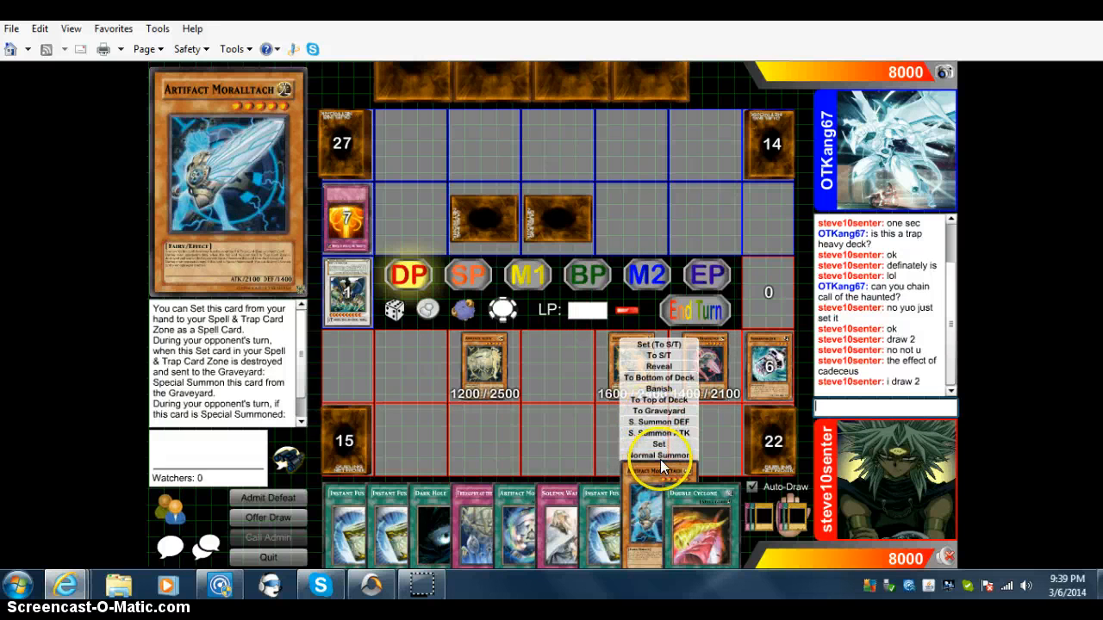
Step: Summon an Artifact from hand and overlay materials into the 2600/2100 and 2500/1500 Xyz monsters
left_click(658, 469)
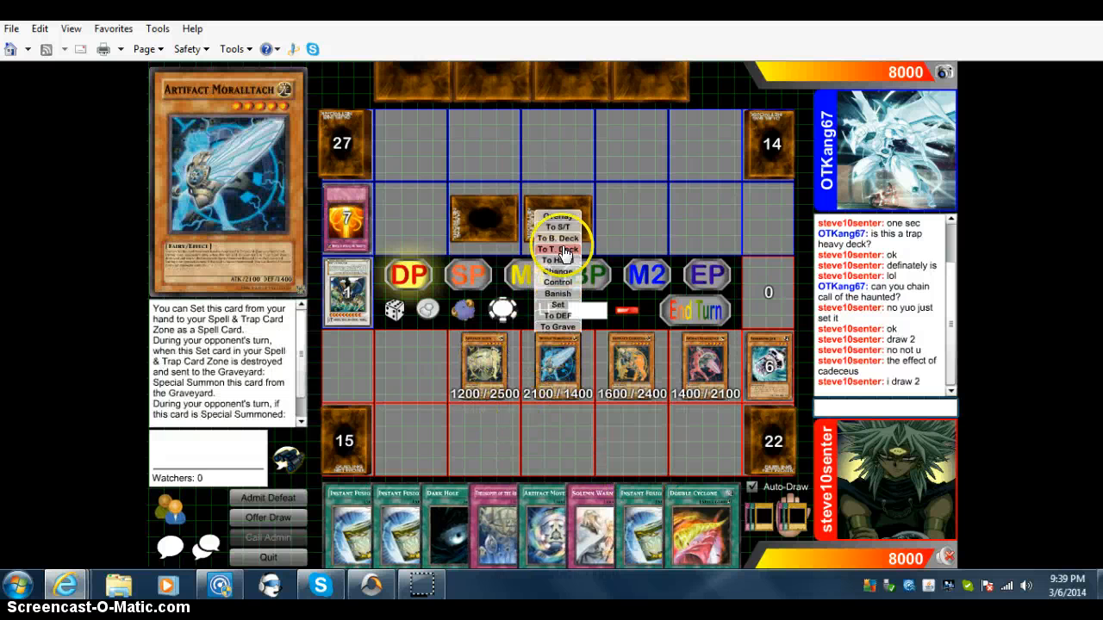
left_click(558, 249)
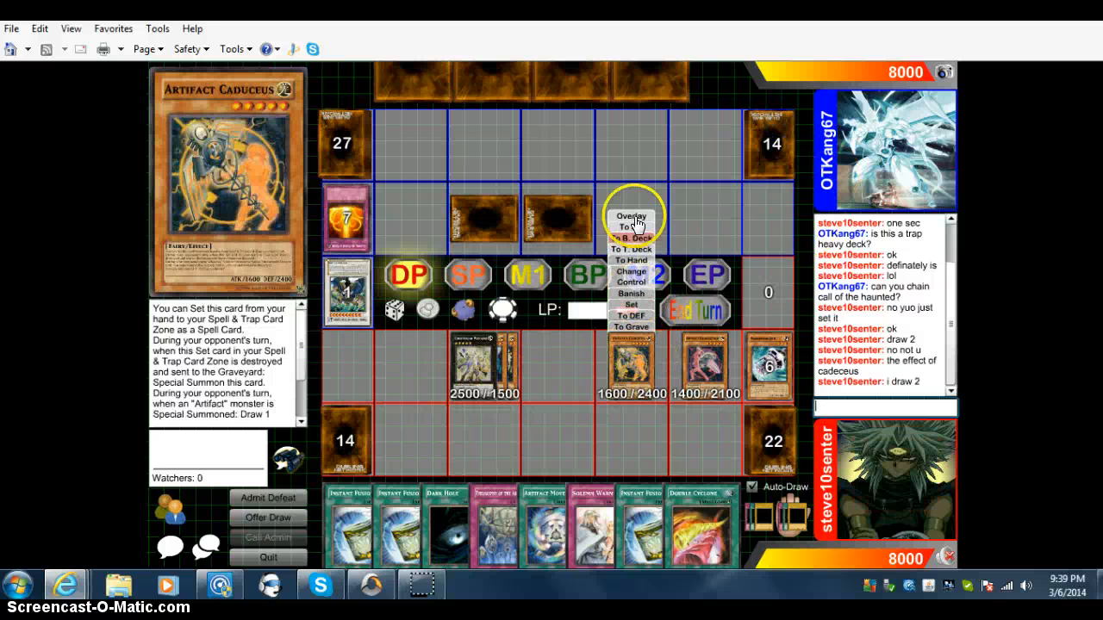
left_click(629, 217)
type("efff of each")
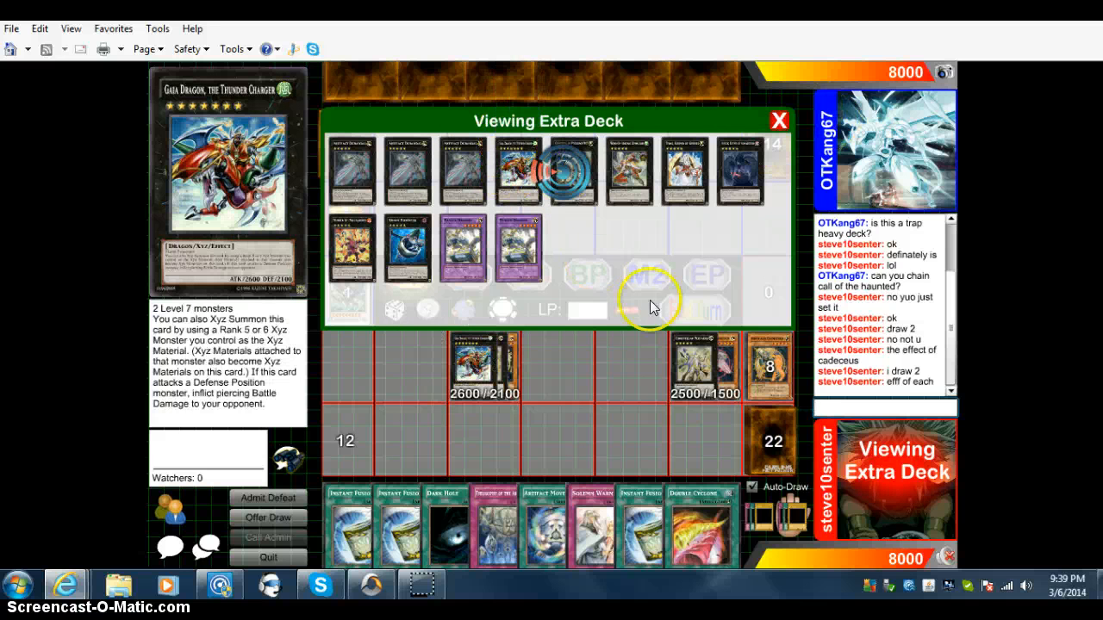
Step: Play Instant Fusion for Panzer Dragon at 2000 LP cost, then check the Extra Deck again
left_click(776, 117)
type("1000")
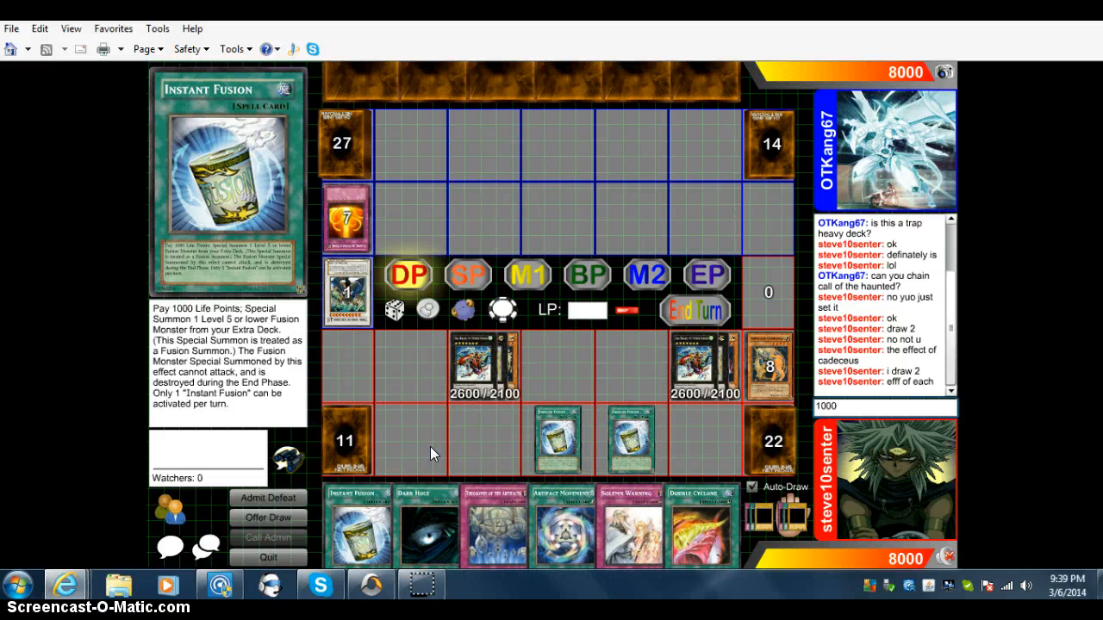
type("20")
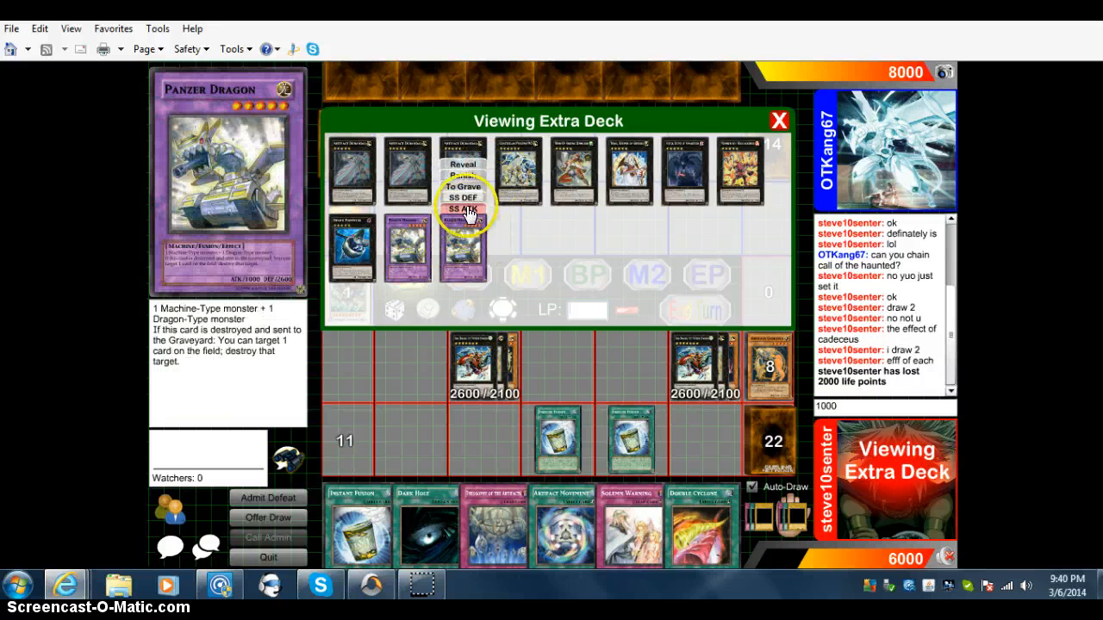
left_click(462, 212)
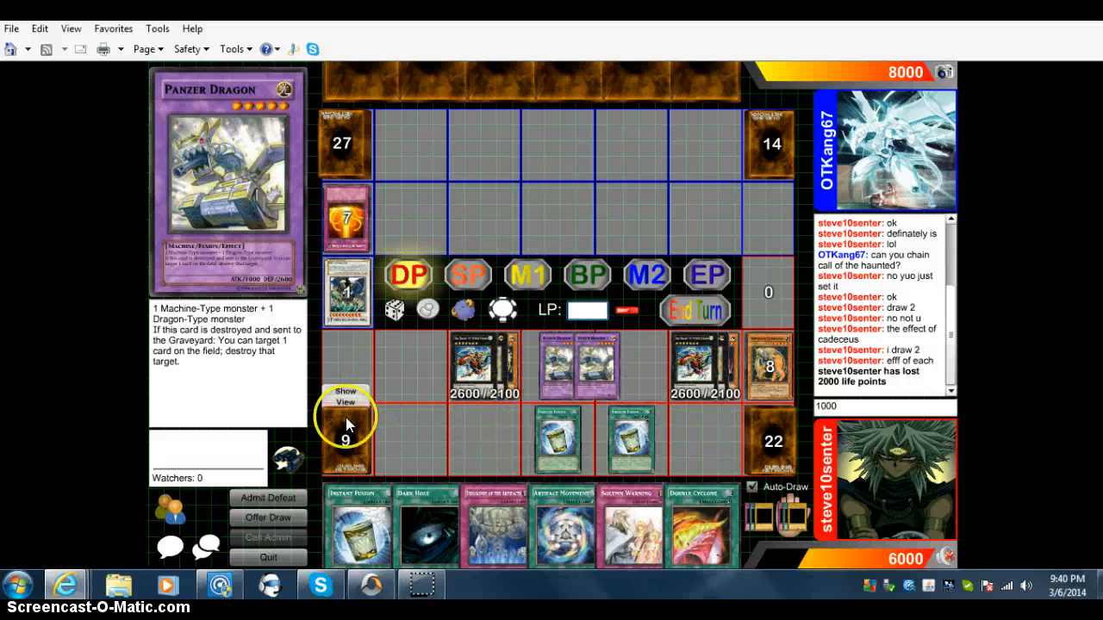
left_click(343, 412)
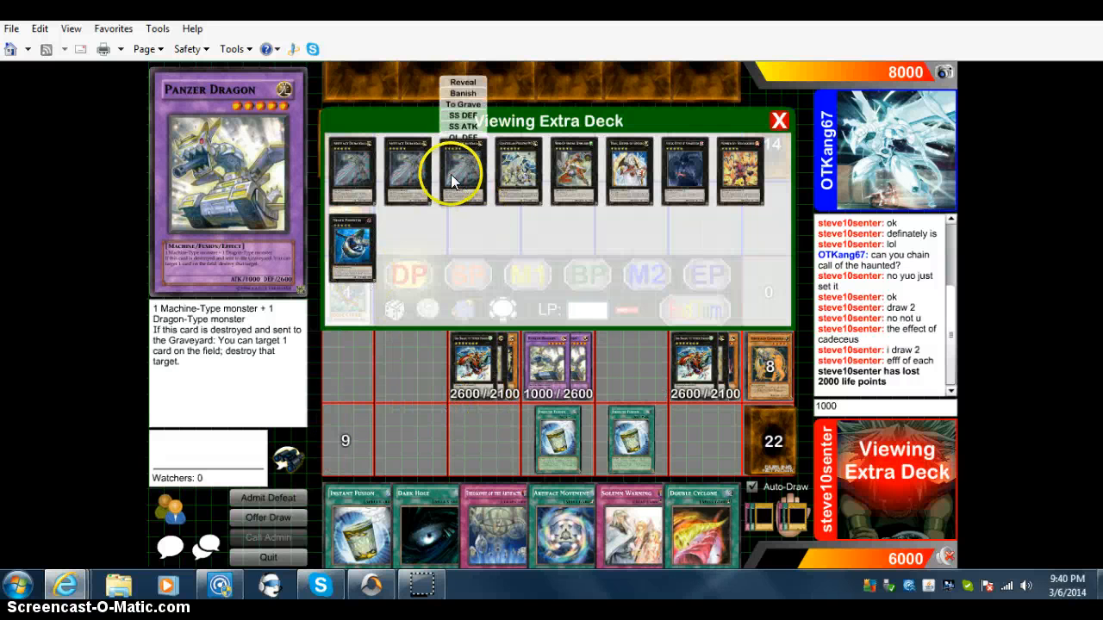
mouse_move(700, 176)
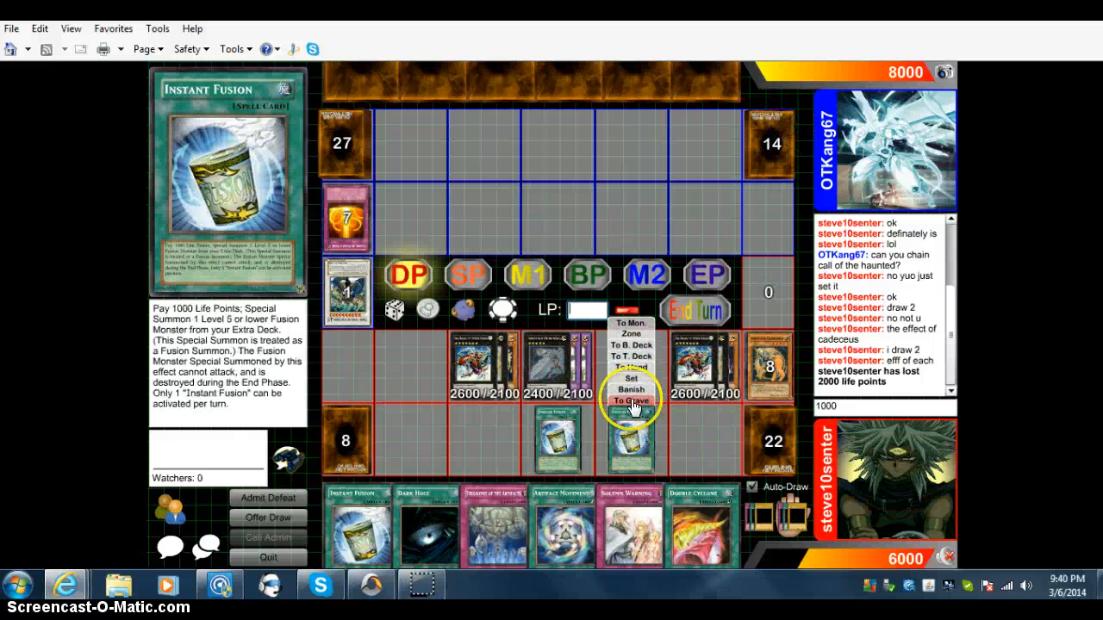
Step: Send Instant Fusion to the graveyard and attack with the Xyz monsters, cutting the opponent to 2800
left_click(631, 399)
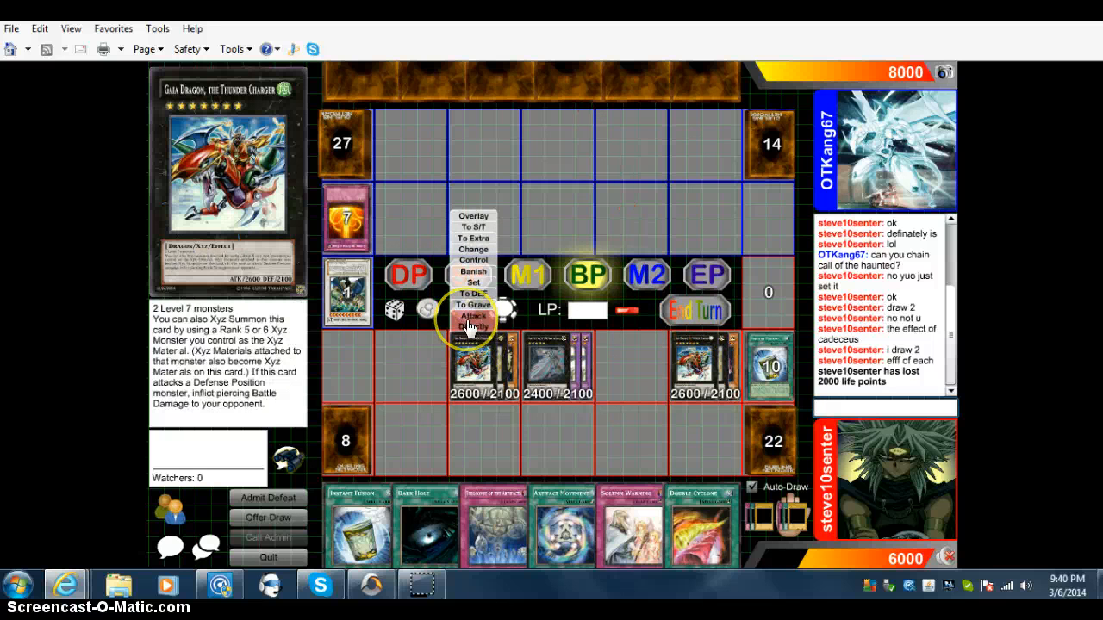
left_click(472, 315)
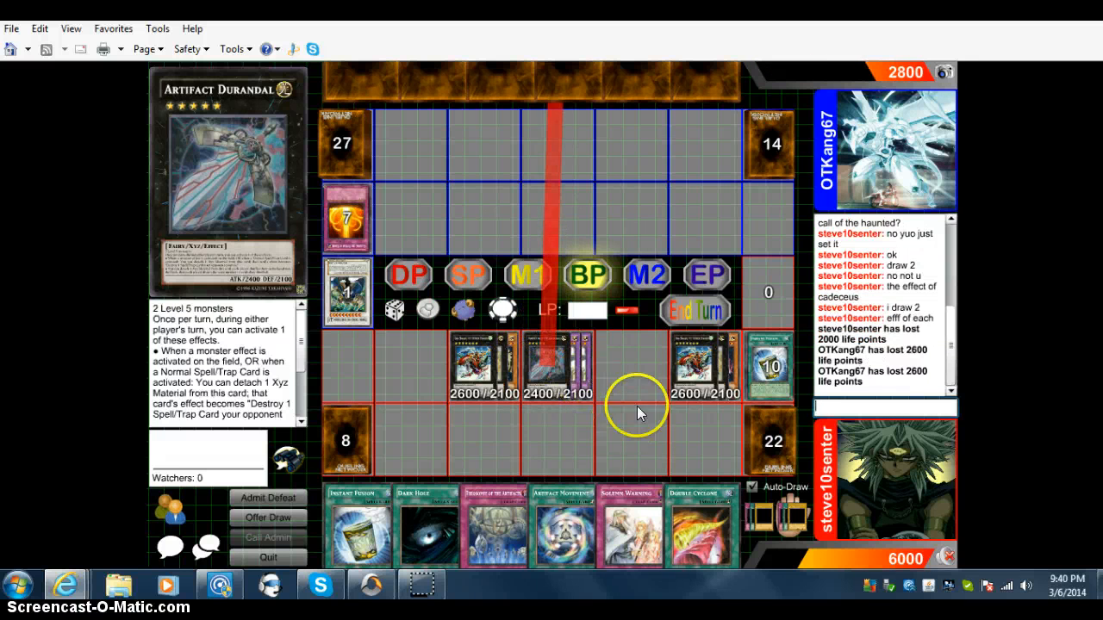
mouse_move(645, 276)
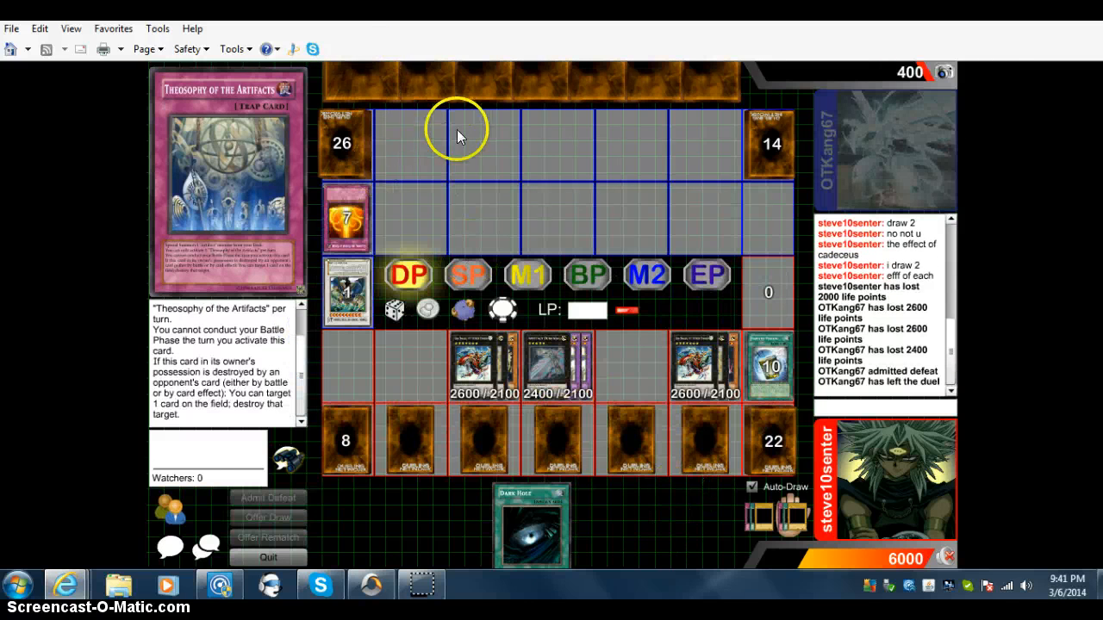
mouse_move(627, 382)
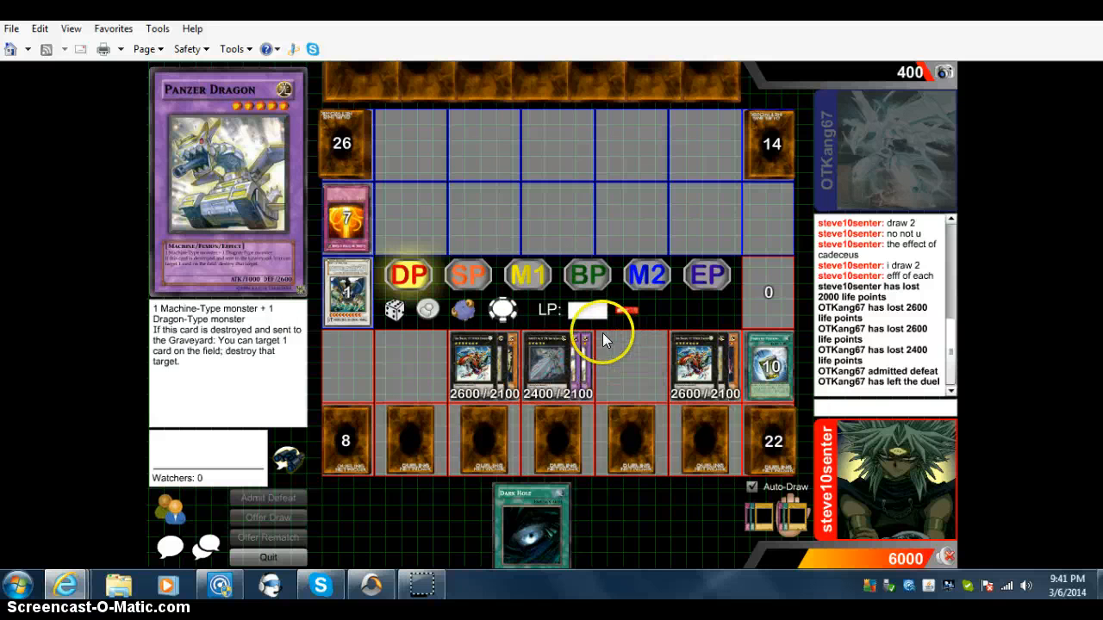
Step: Attack for 2400 to drop the opponent to 400 life points; opponent admits defeat and leaves
right_click(582, 341)
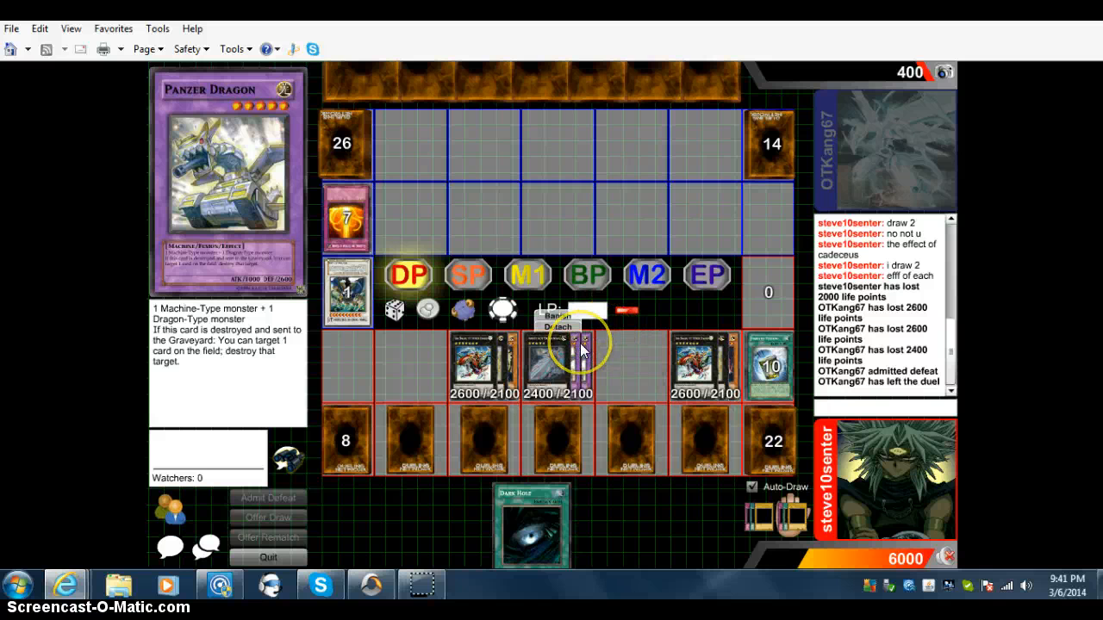